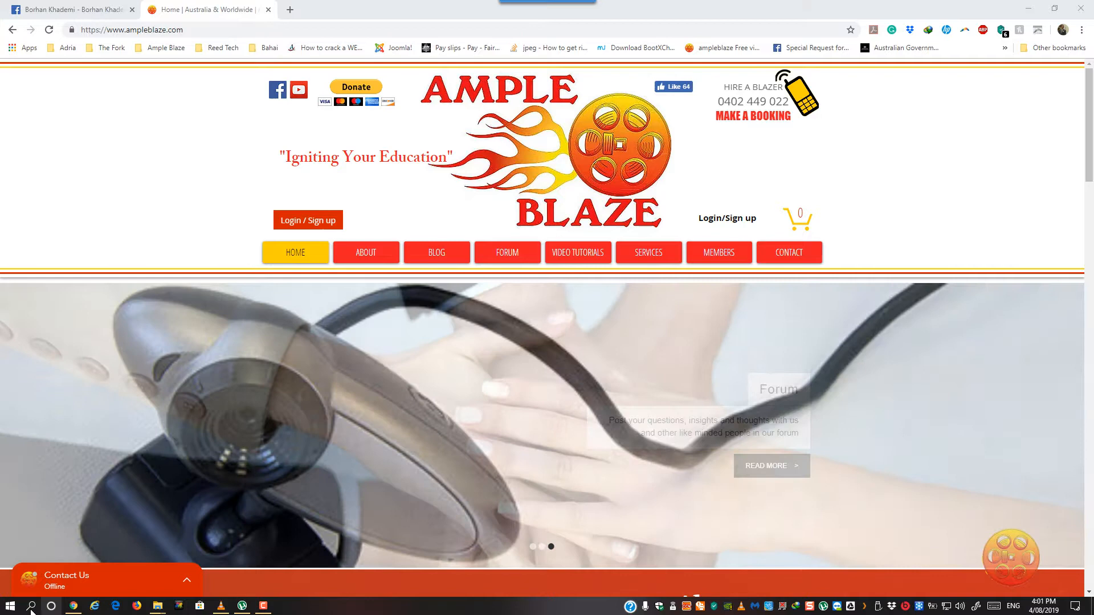
Open Windows search from the taskbar and enter 'winve' to find the version tool
click(9, 605)
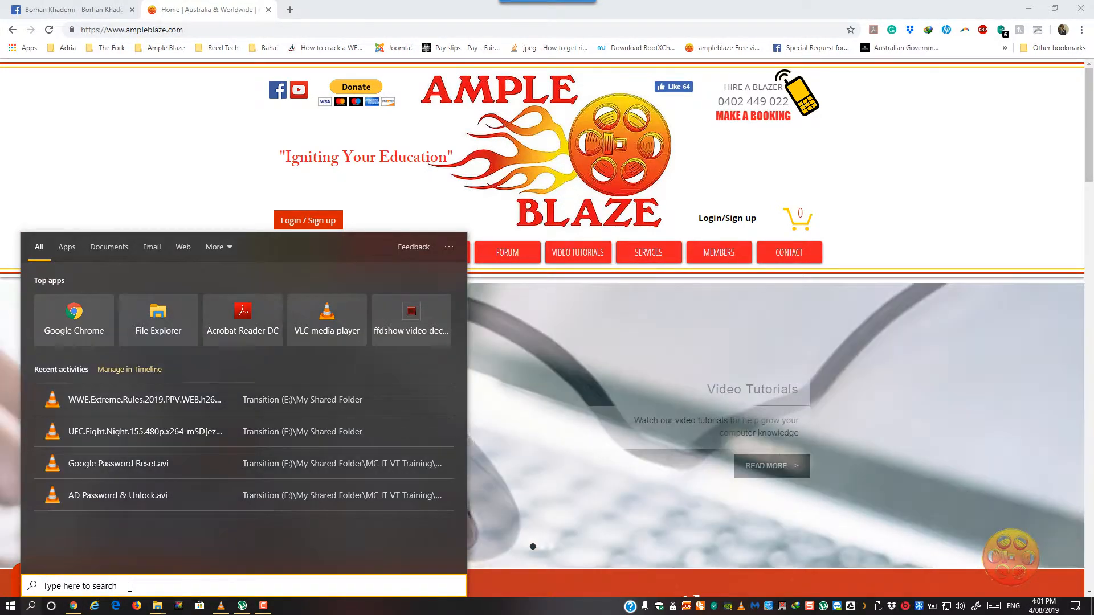
text(winve)
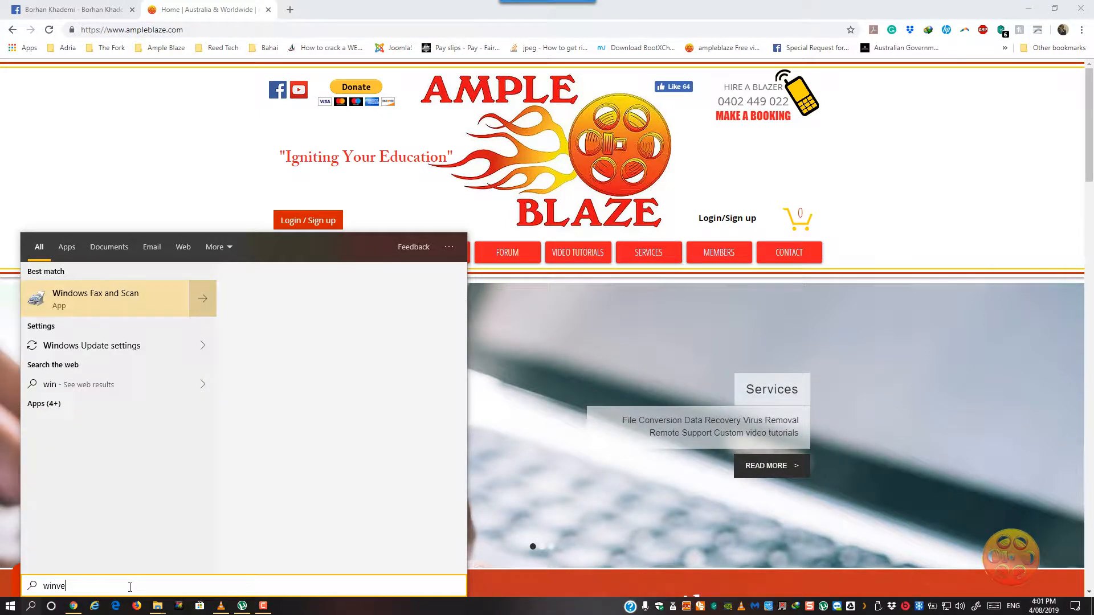